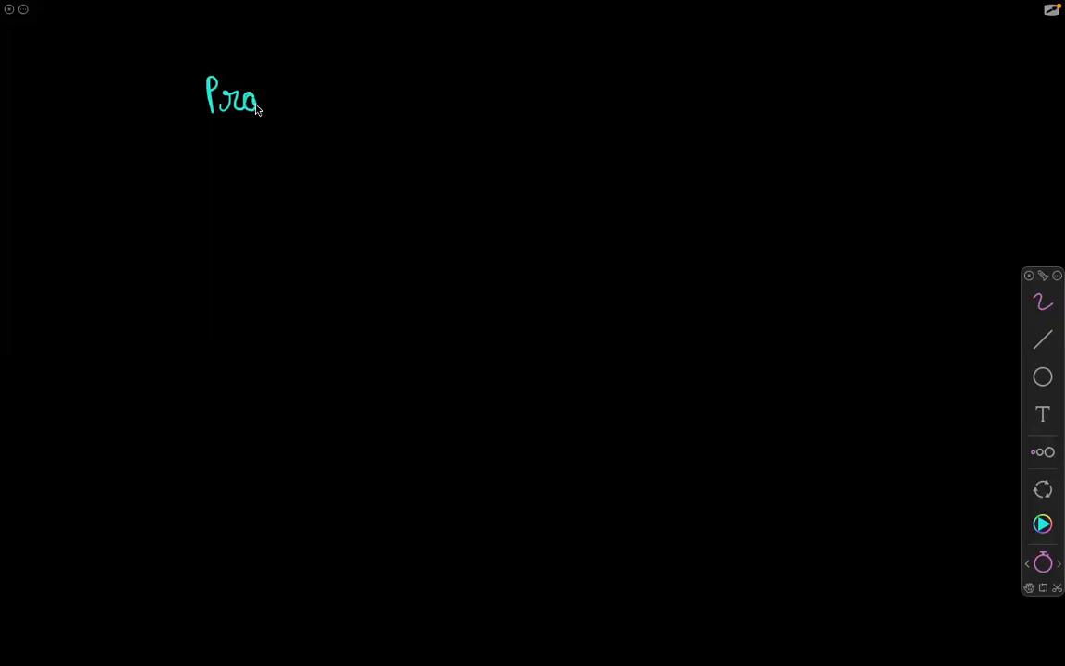
Handwrite and underline the words Practices, tools and techniques
left_click_drag(268, 98, 268, 148)
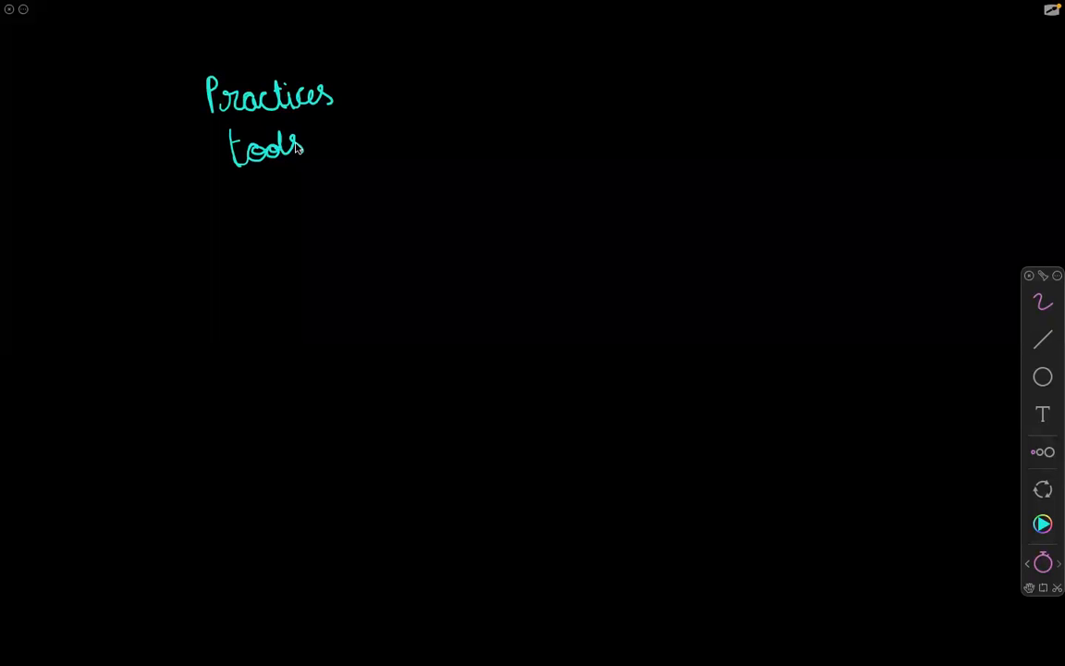
left_click_drag(239, 199, 322, 194)
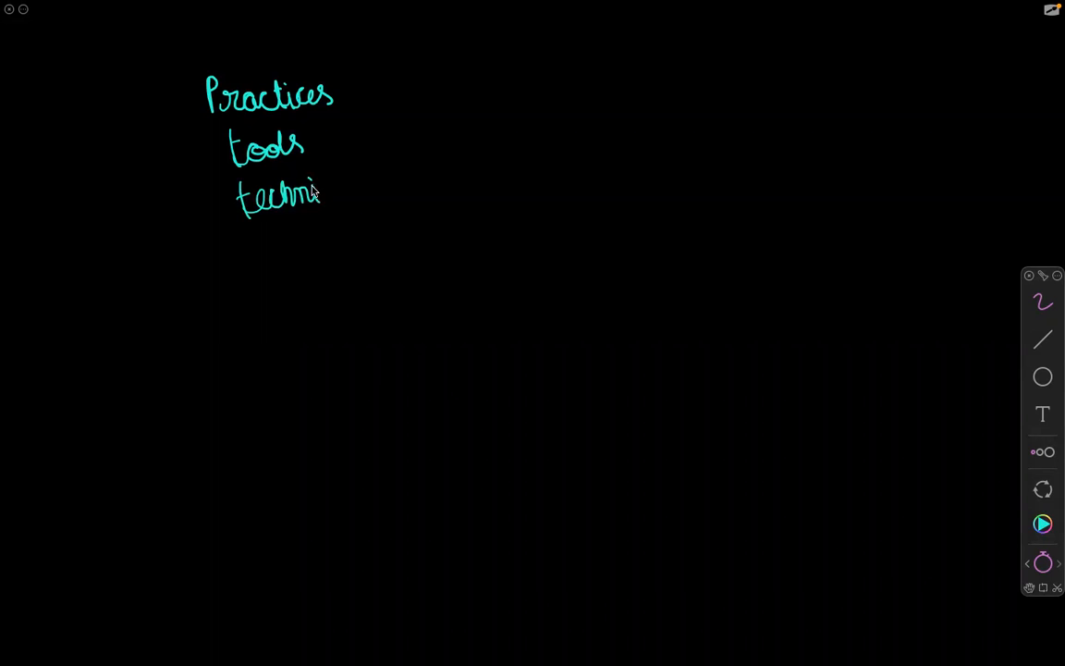
left_click_drag(319, 194, 375, 194)
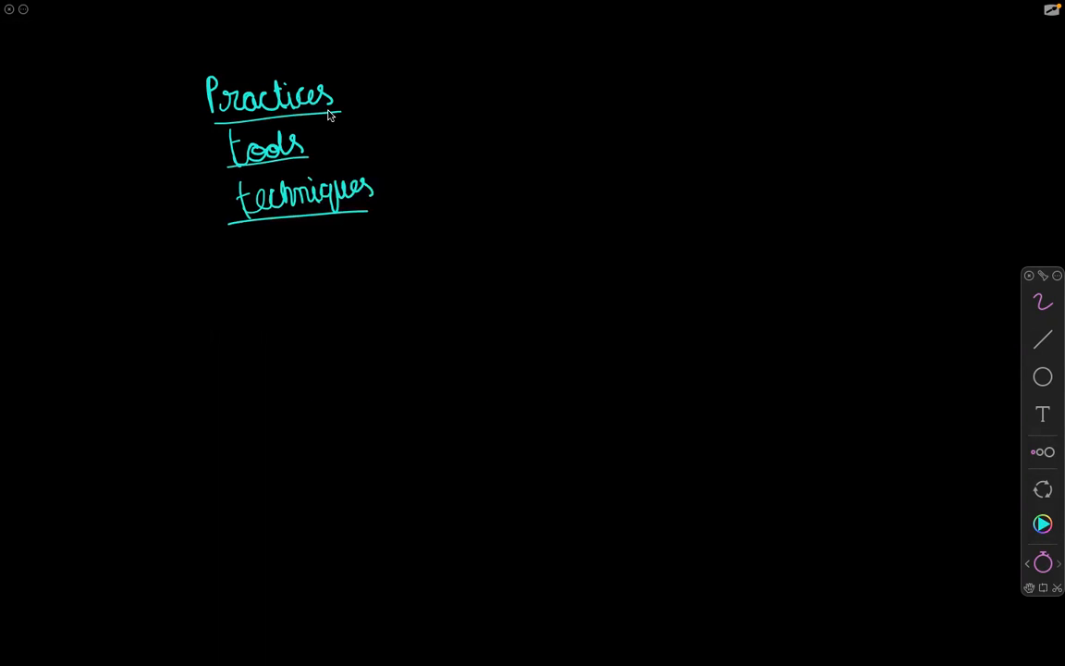
Draw an arrow leading right from the words and start a label at its tip
left_click_drag(388, 134, 522, 205)
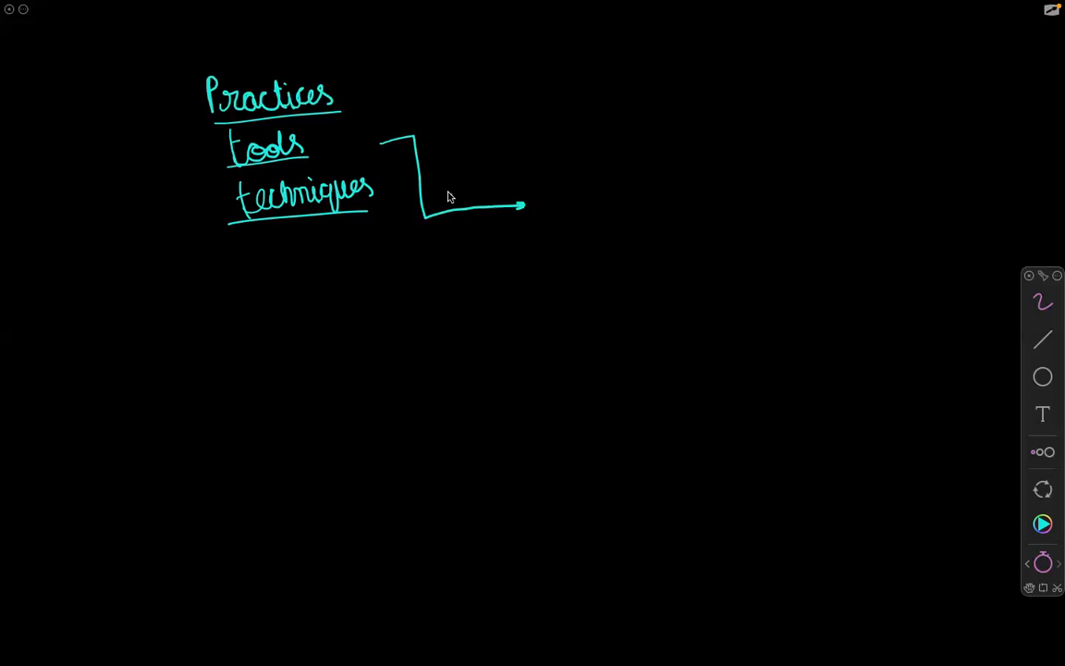
mouse_move(453, 189)
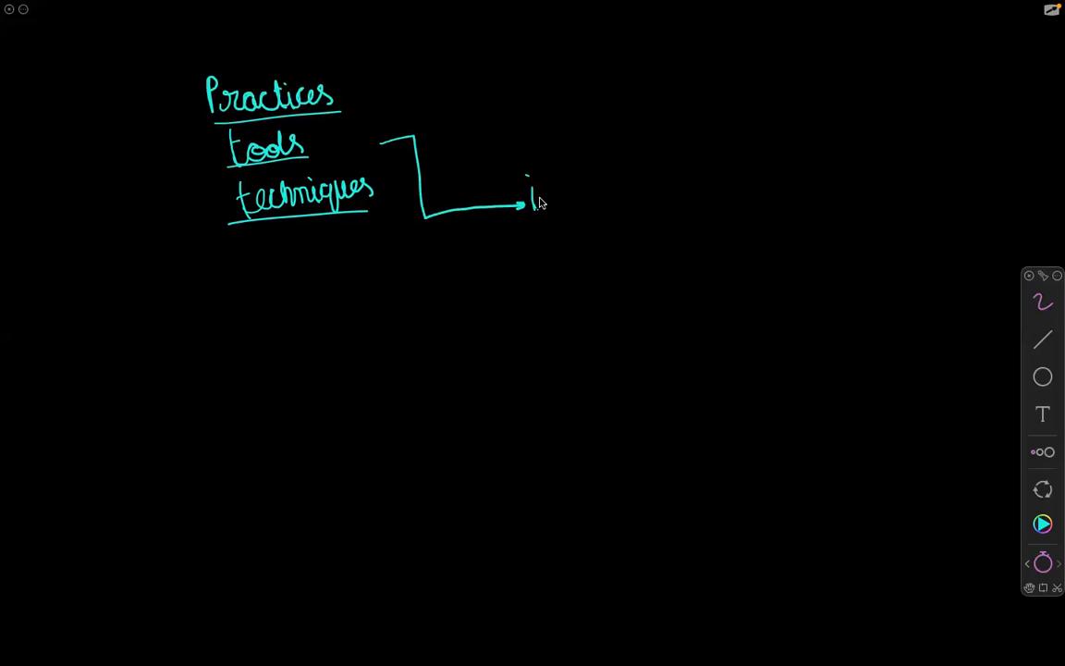
left_click_drag(529, 202, 610, 202)
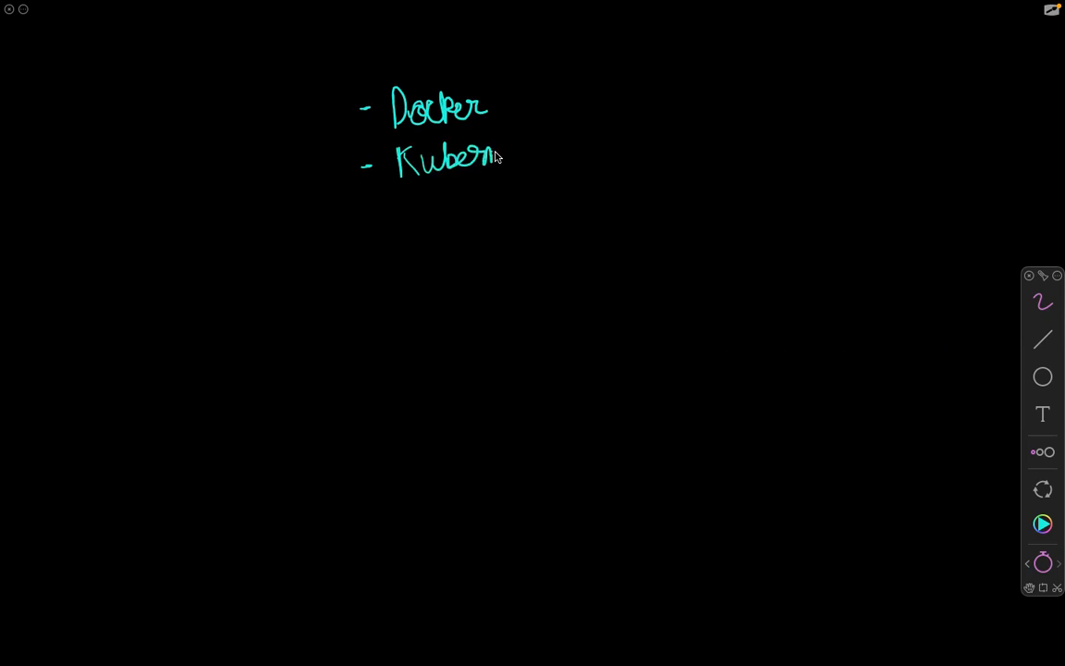
Finish Kubernetes, add Terraform as the last item, and underline the list
left_click_drag(493, 156, 553, 155)
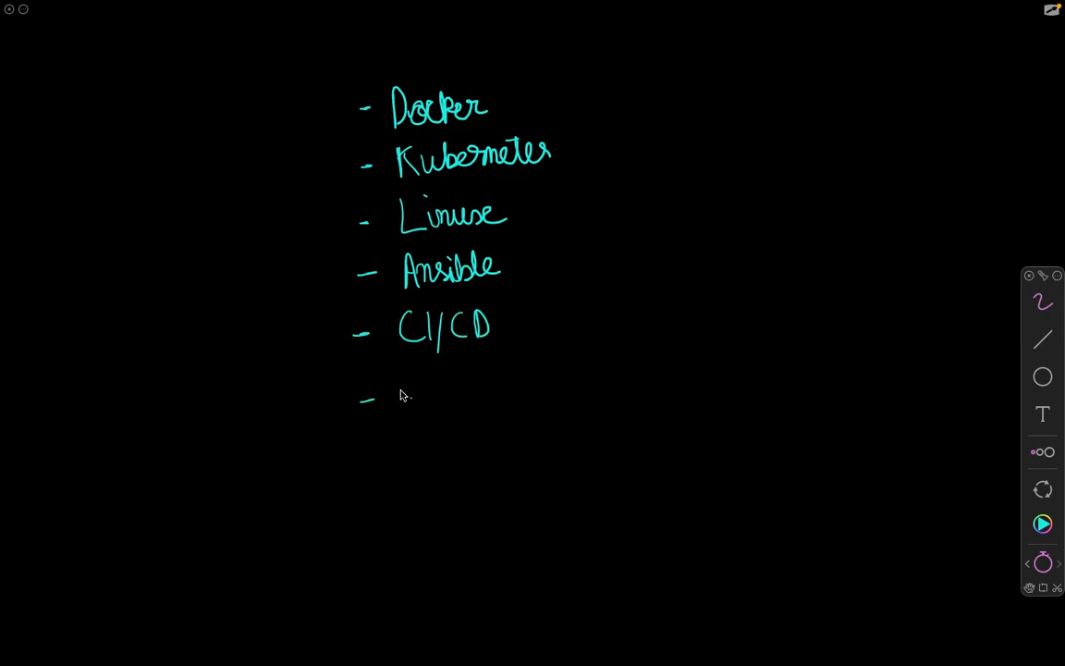
left_click_drag(403, 388, 522, 388)
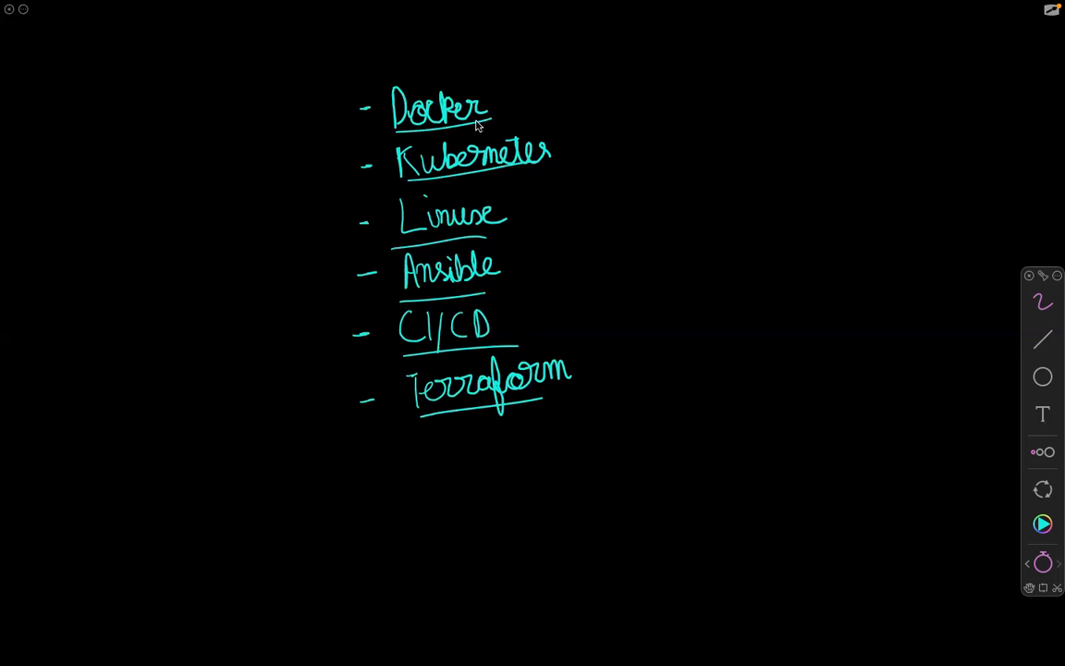
mouse_move(506, 98)
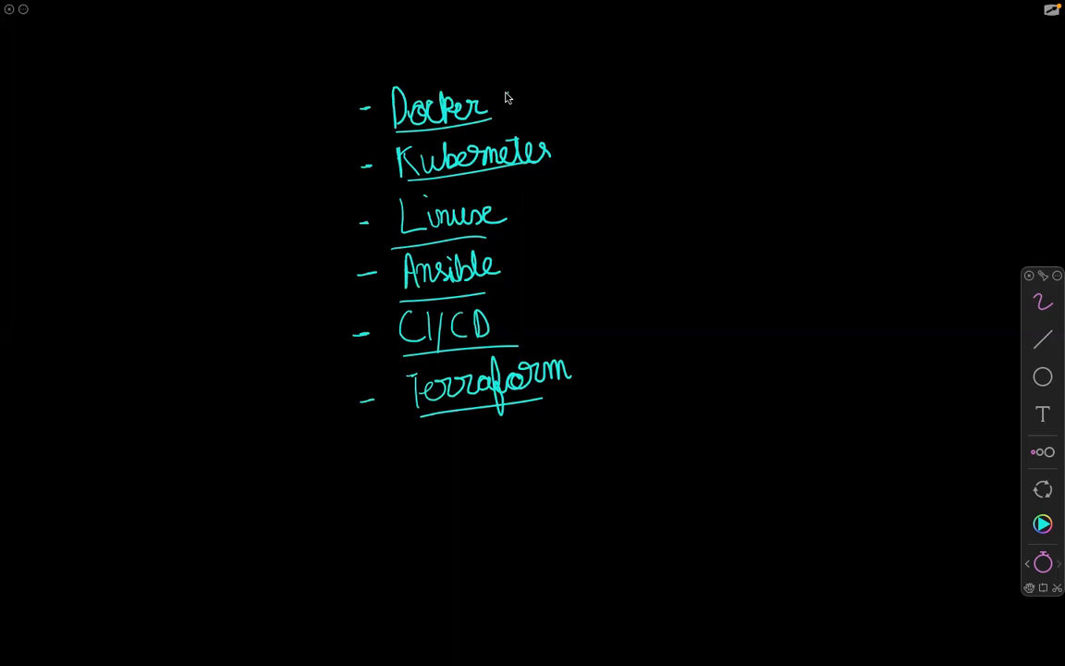
left_click_drag(507, 93, 562, 156)
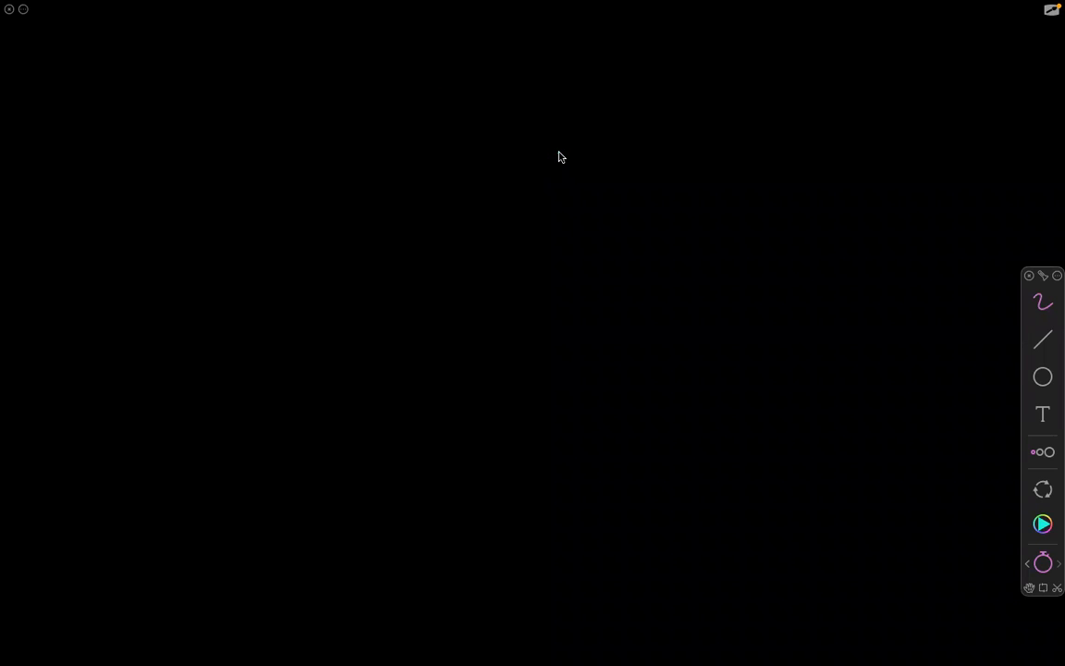
Draw the Server box, a layer above Hypervisor, and split the top row into V1–V4
left_click_drag(213, 361, 389, 416)
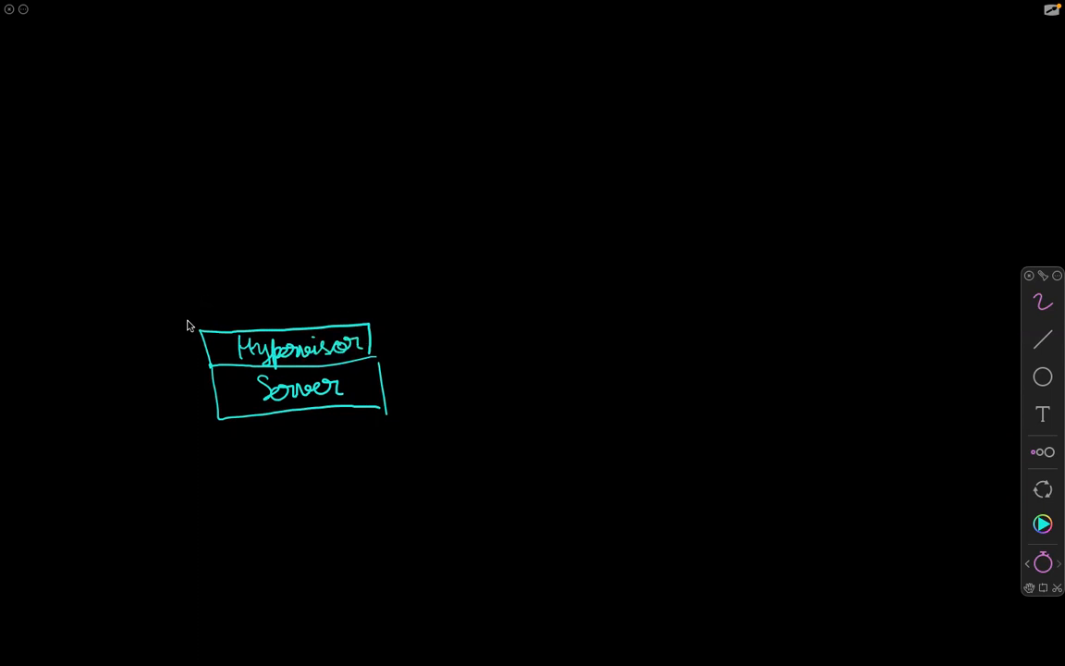
left_click_drag(194, 328, 241, 287)
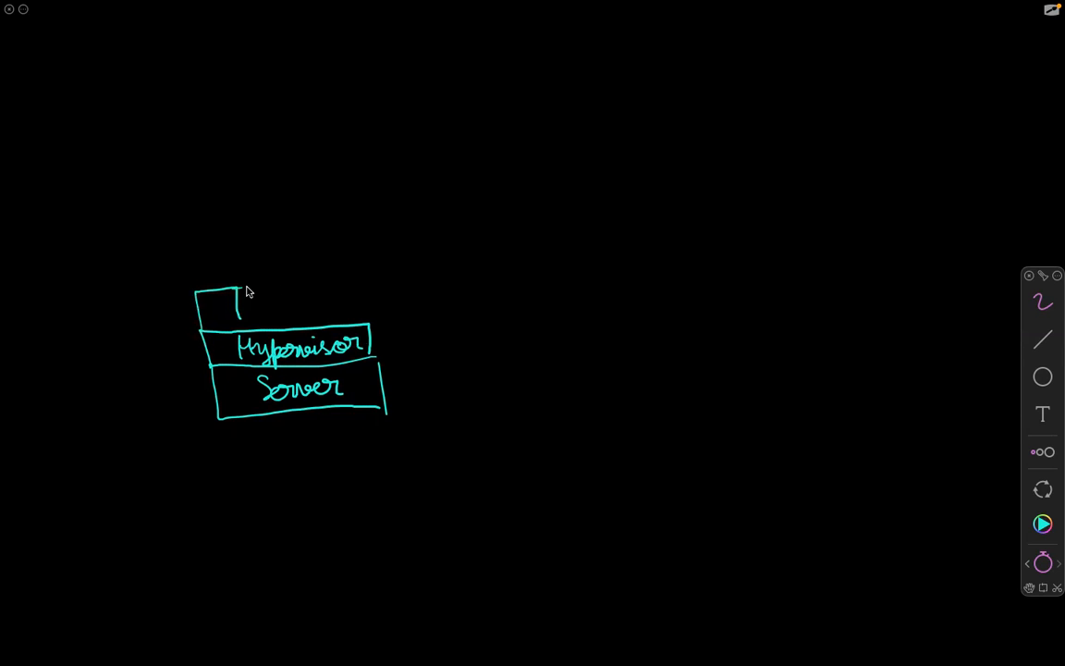
left_click_drag(245, 291, 360, 306)
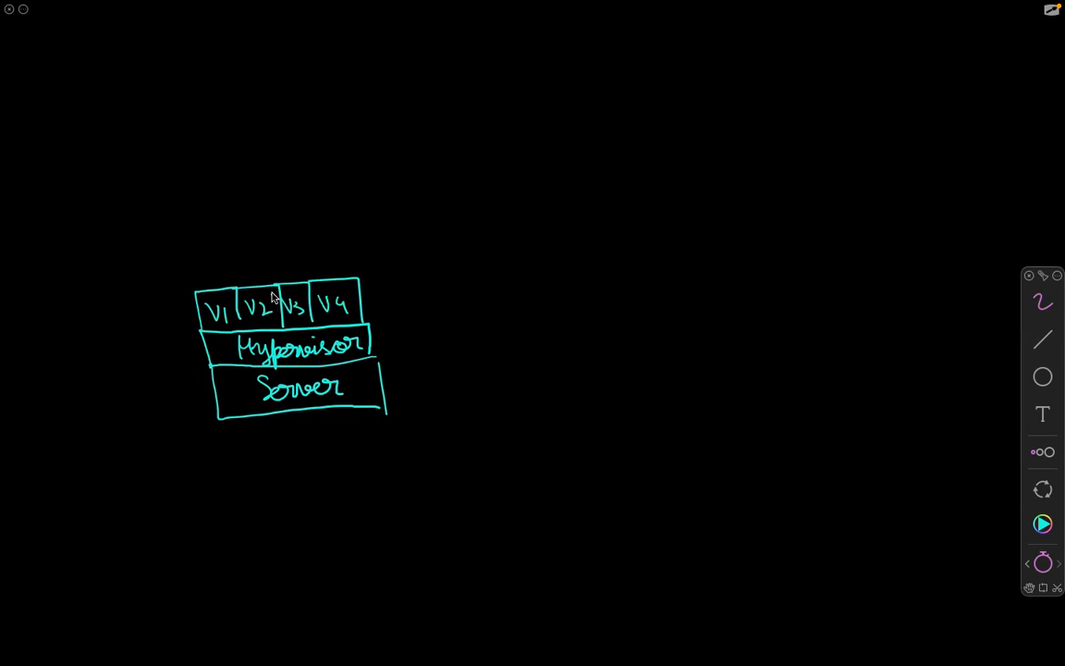
mouse_move(294, 296)
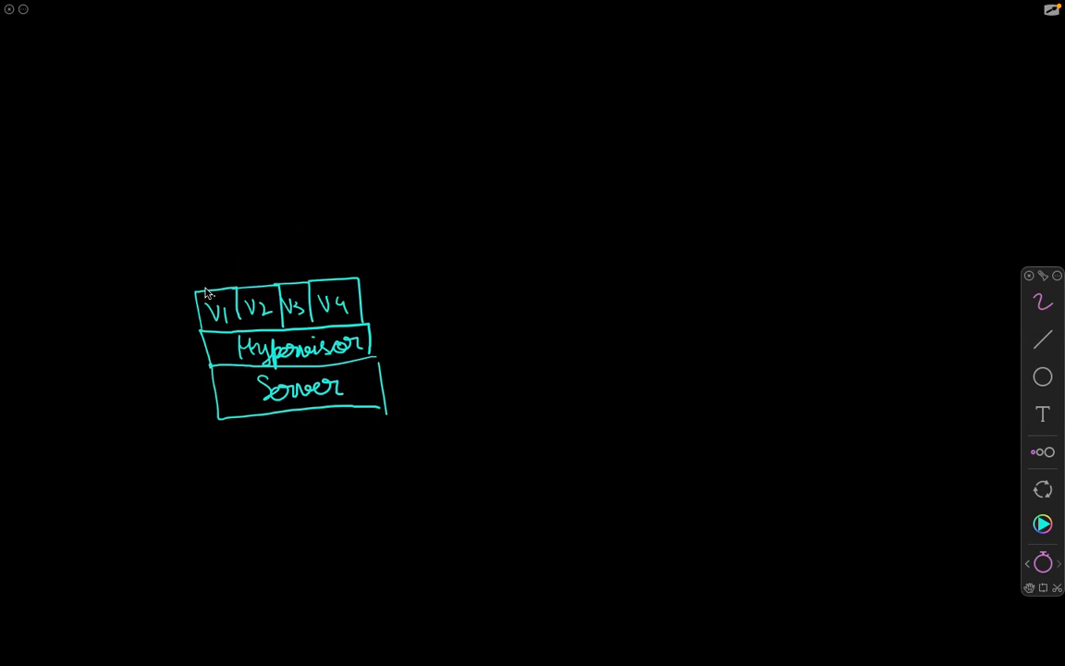
Draw four boxes labelled A above V1–V4, finishing the last one over V4
left_click_drag(190, 296, 228, 250)
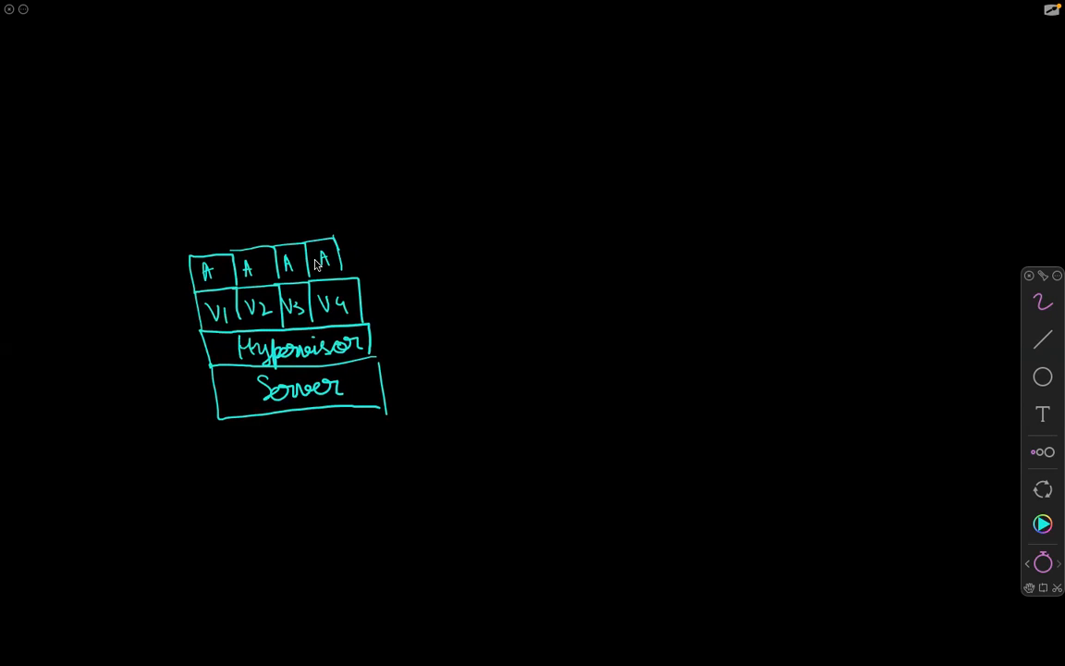
left_click_drag(664, 356, 662, 395)
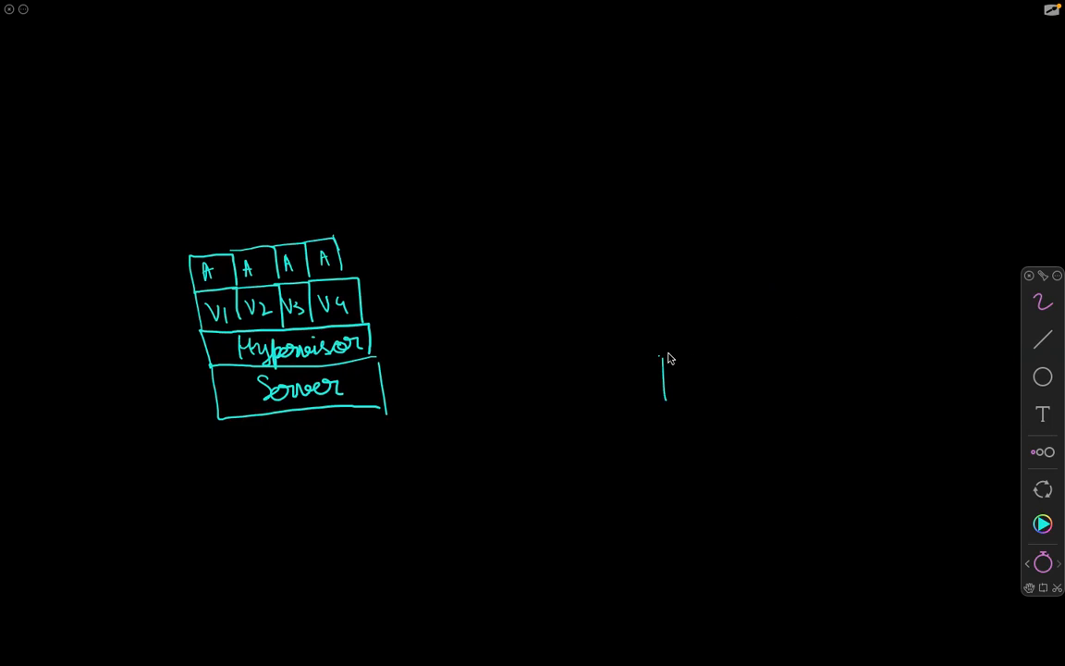
Draw the right-hand stack: Server box, Host OS layer, and a Docker engine layer above
left_click_drag(661, 357, 793, 393)
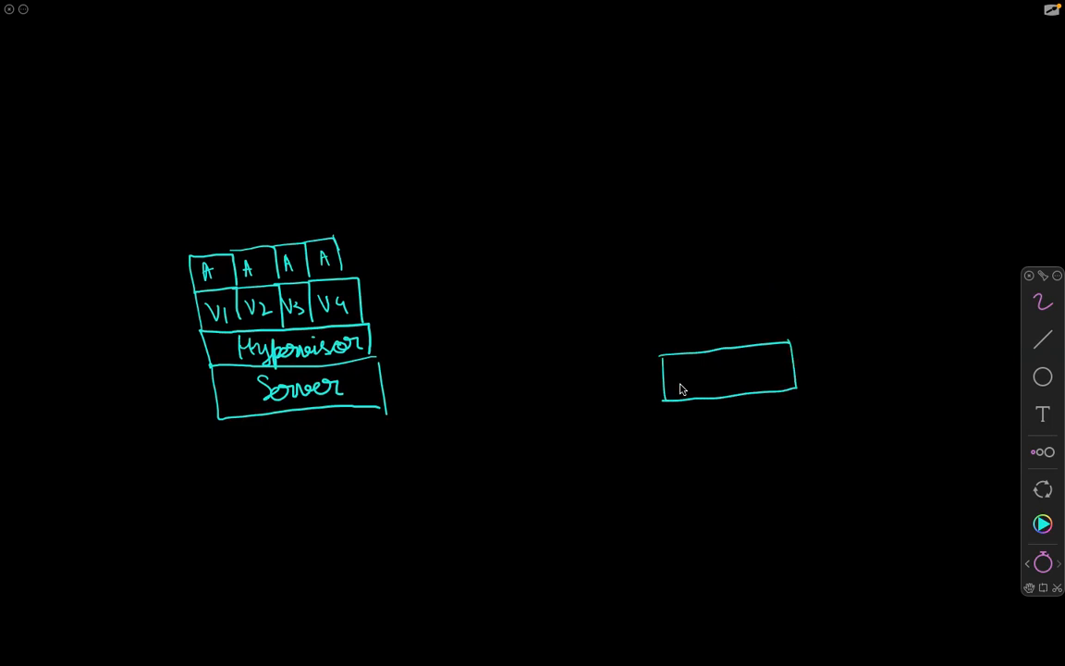
mouse_move(693, 363)
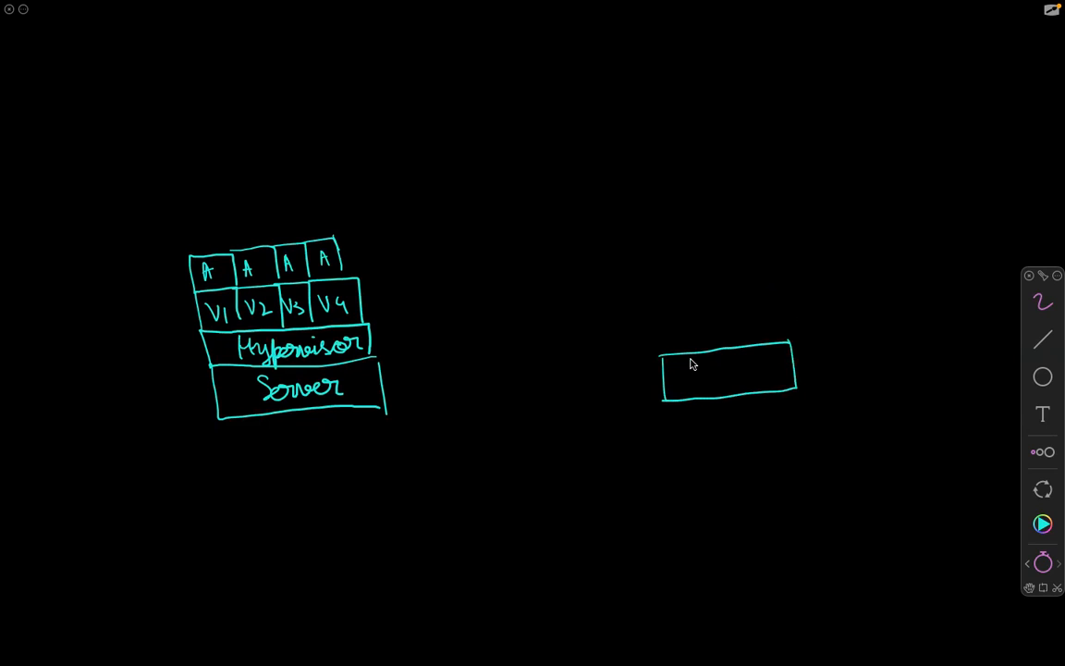
mouse_move(708, 347)
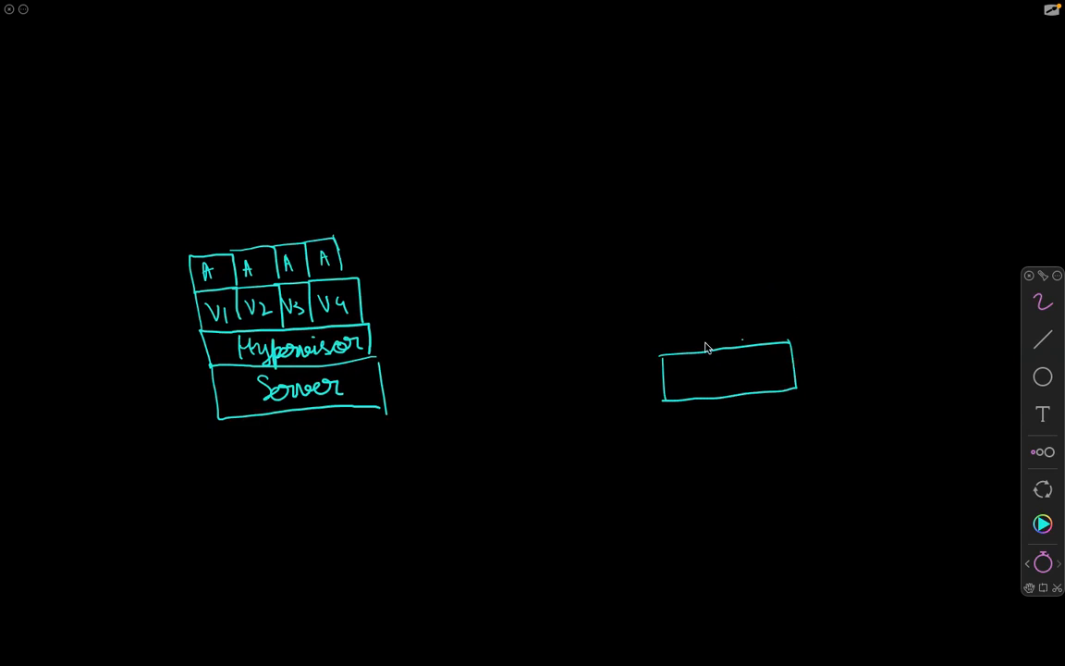
left_click_drag(679, 379, 721, 379)
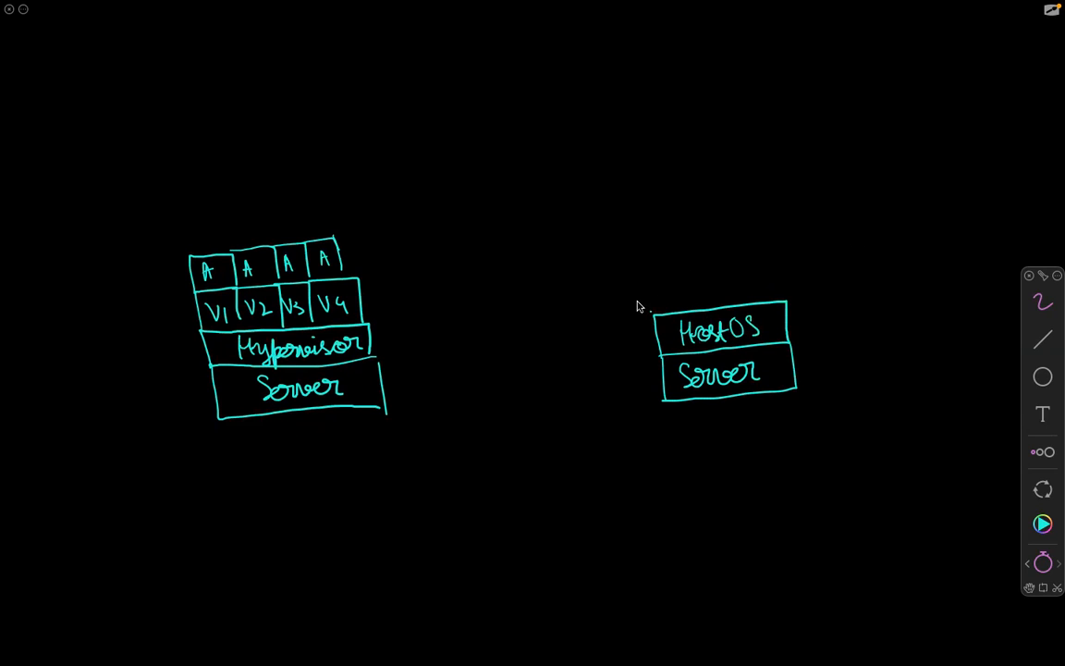
left_click_drag(652, 305, 788, 268)
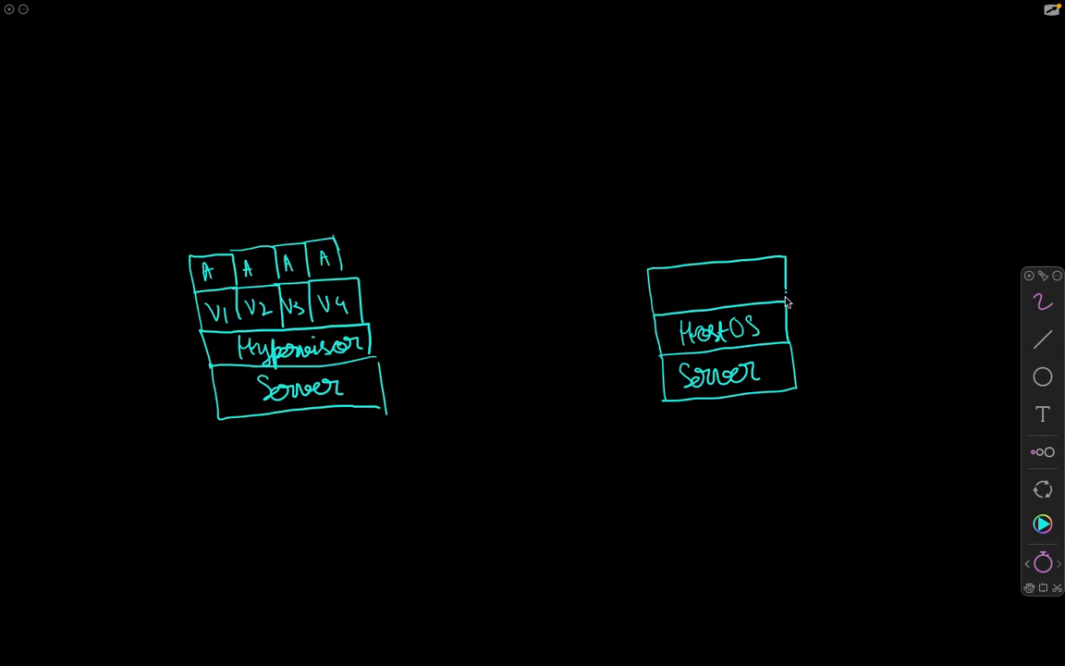
type("De")
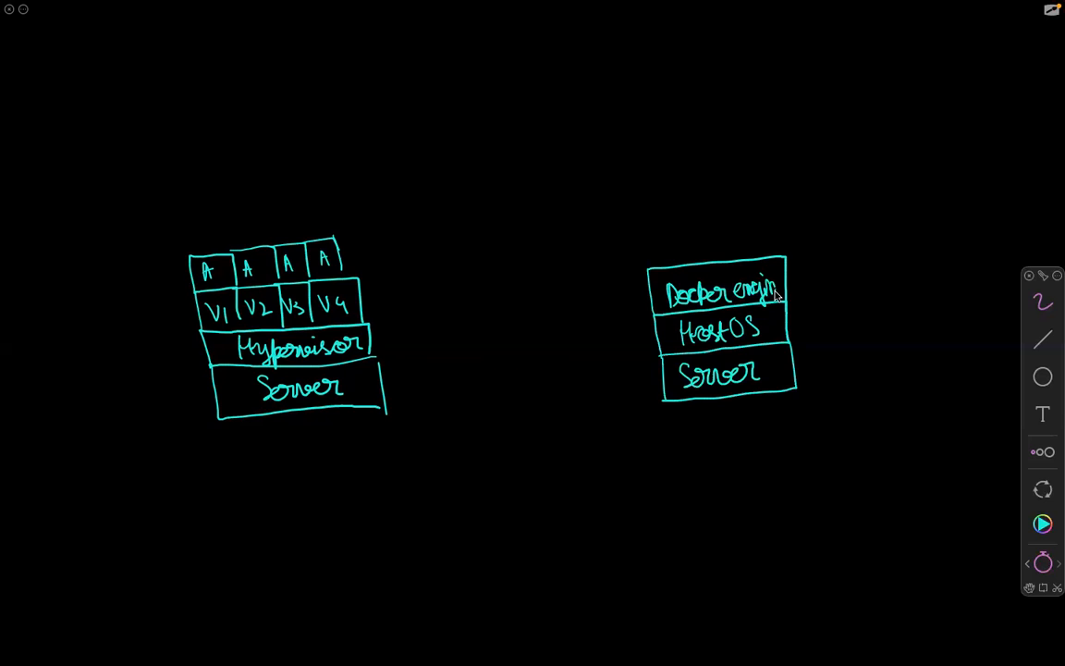
mouse_move(700, 277)
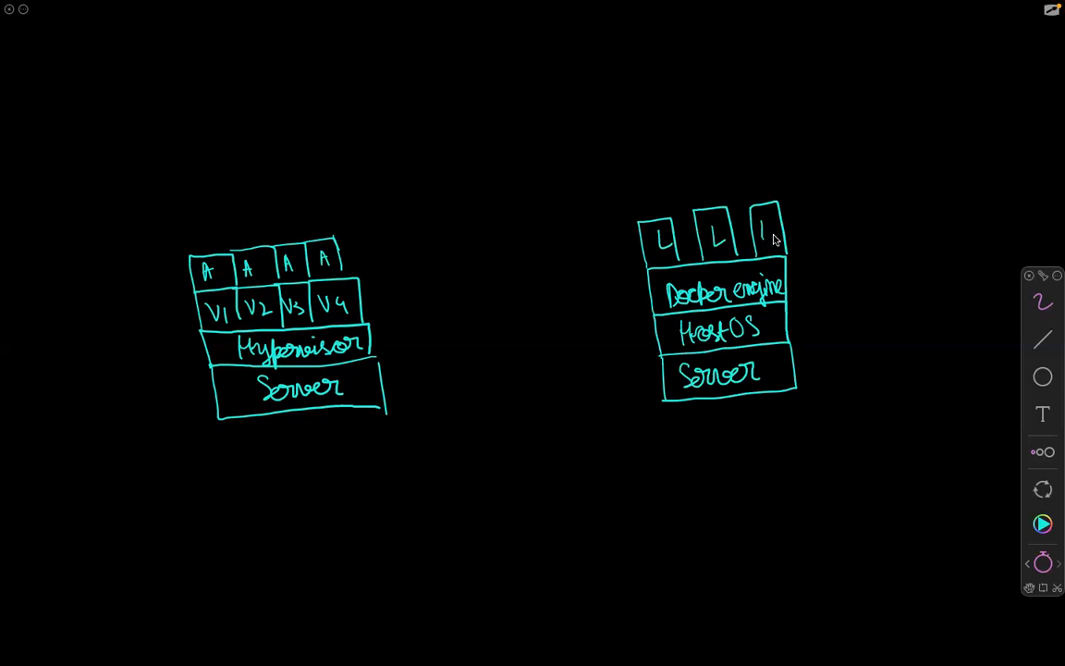
mouse_move(644, 195)
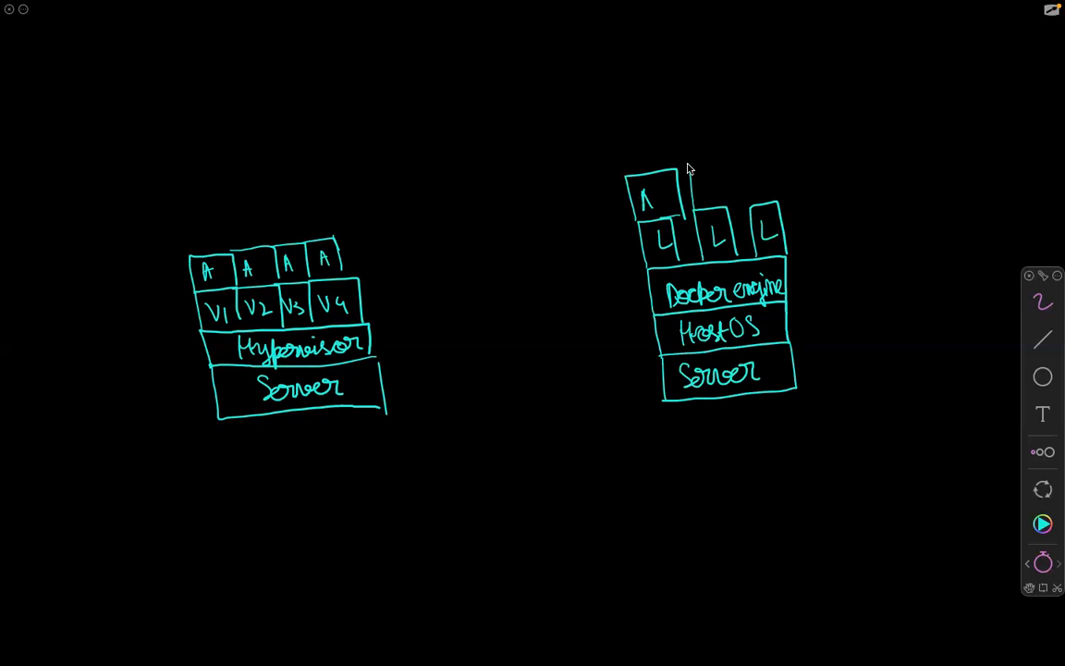
Add A boxes over the remaining two L boxes of the right stack
left_click_drag(689, 171, 731, 217)
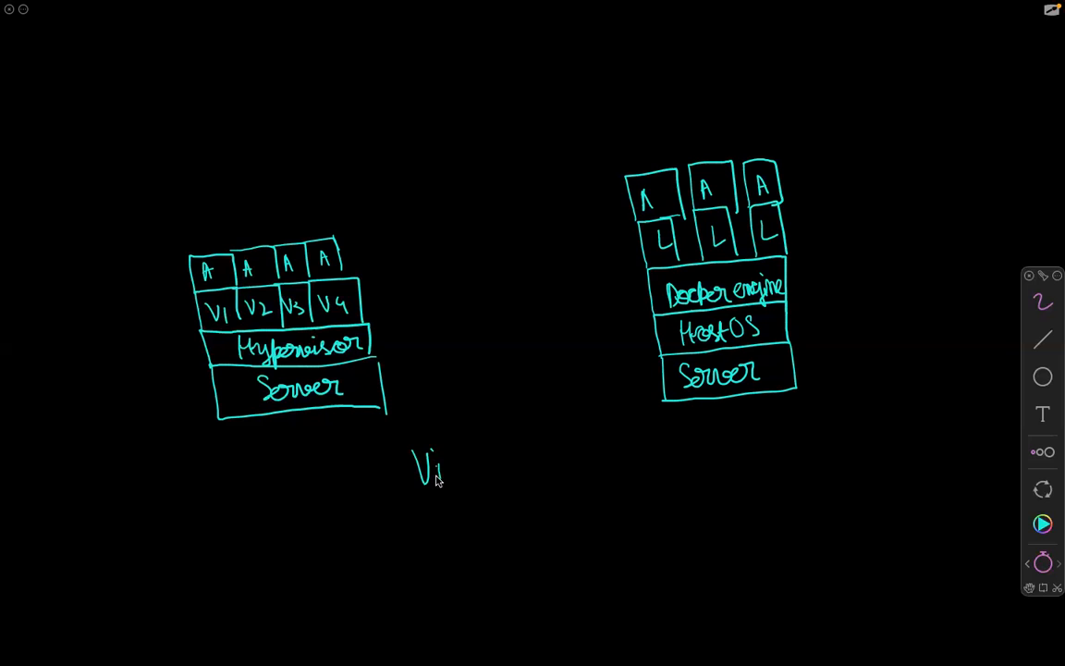
Handwrite Virtualization + Containerization below the two diagrams
left_click_drag(434, 467, 499, 467)
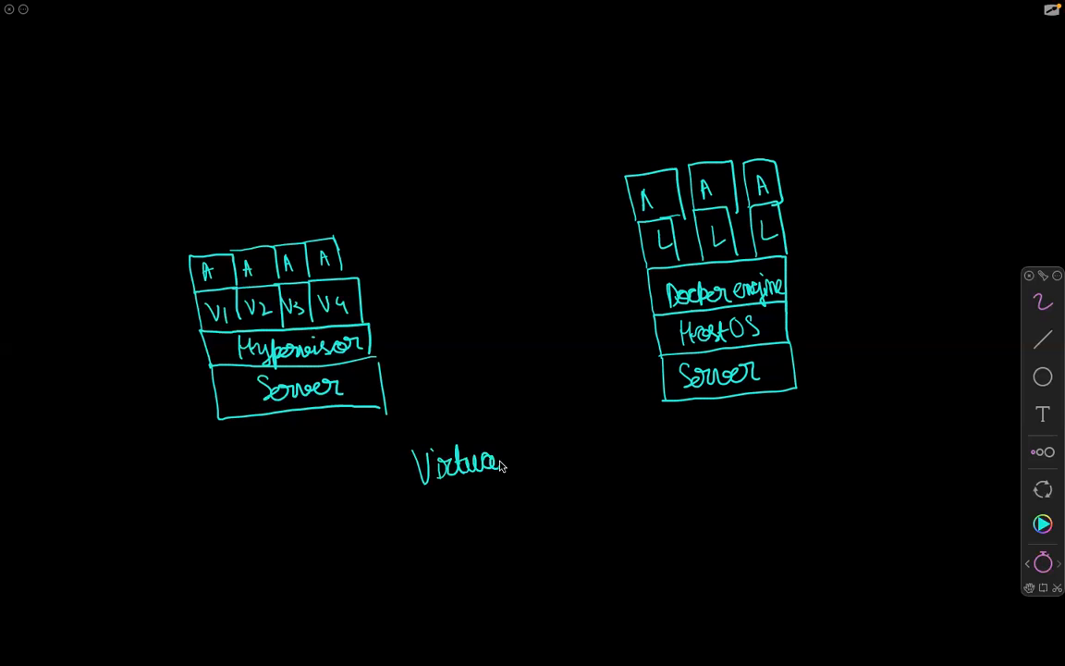
type("lization + Containerization")
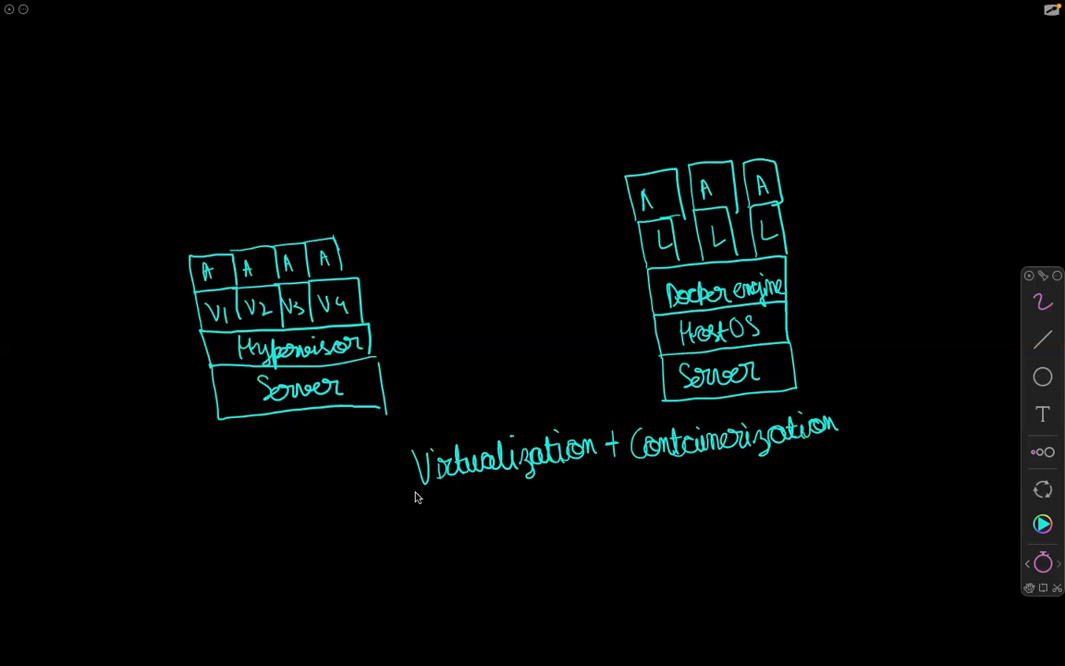
left_click_drag(416, 494, 842, 449)
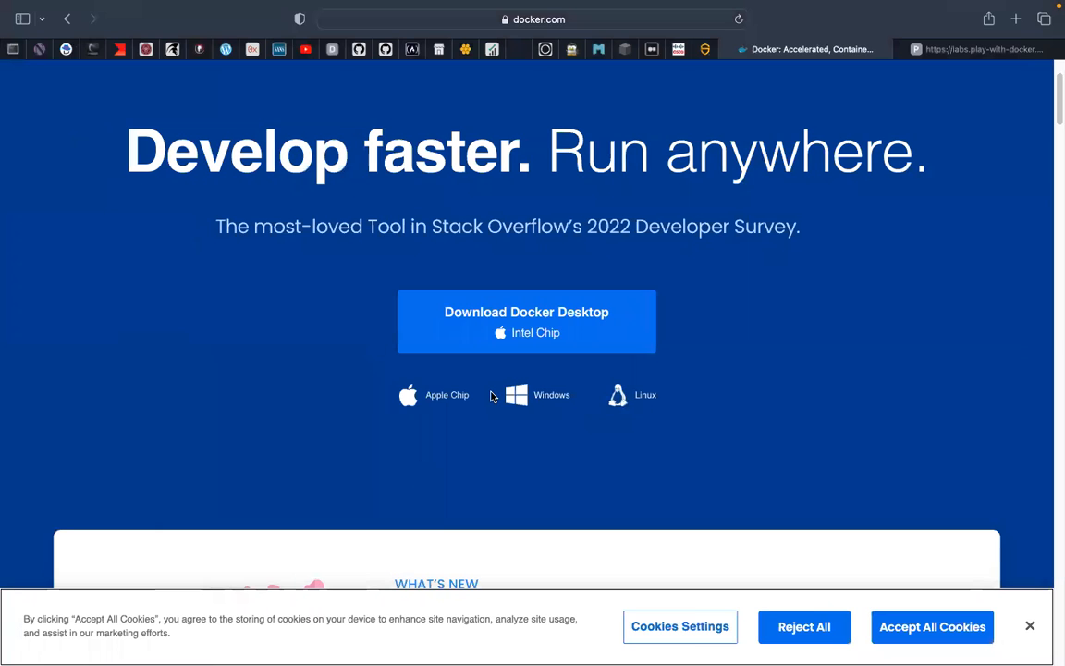
mouse_move(535, 340)
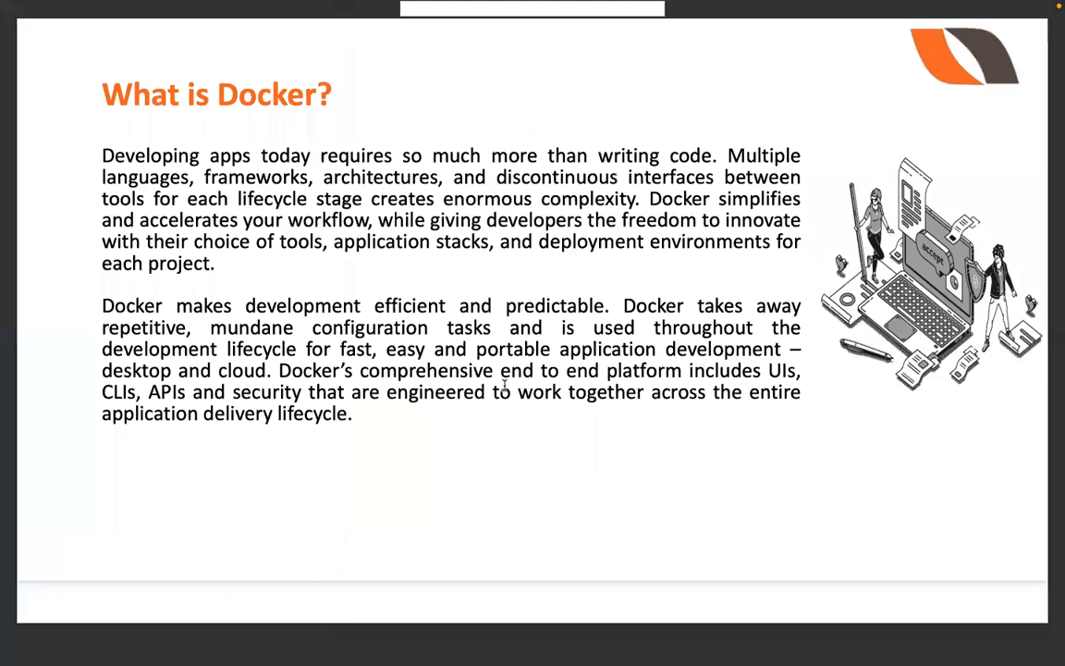
key("Right")
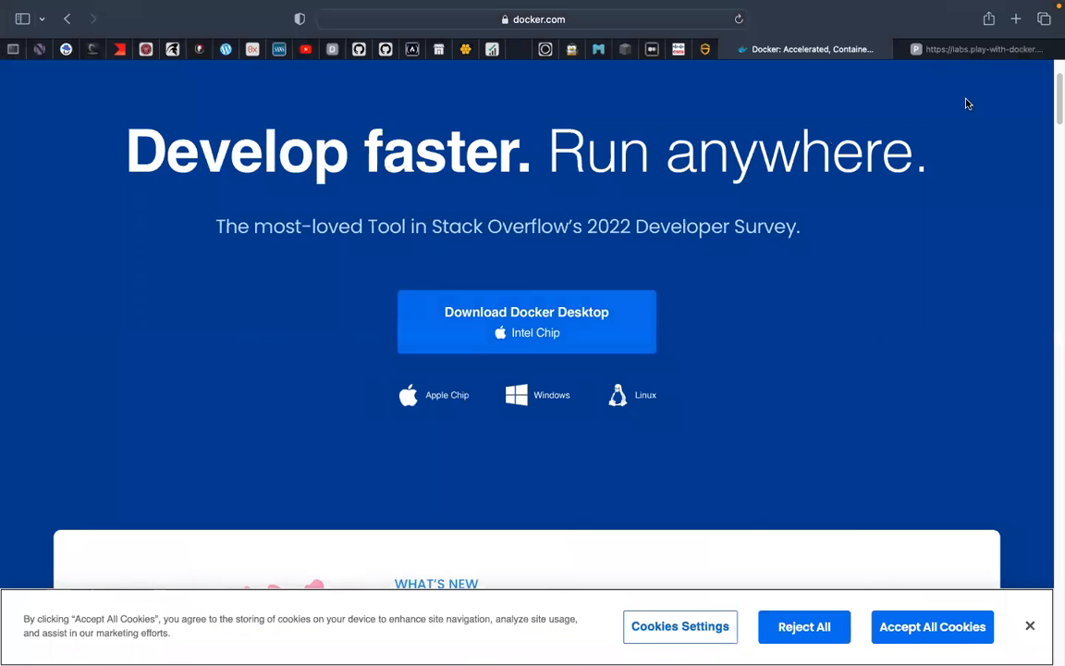
Bring Firefox forward and switch to the Docker Playground tab with node1's terminal
left_click(532, 19)
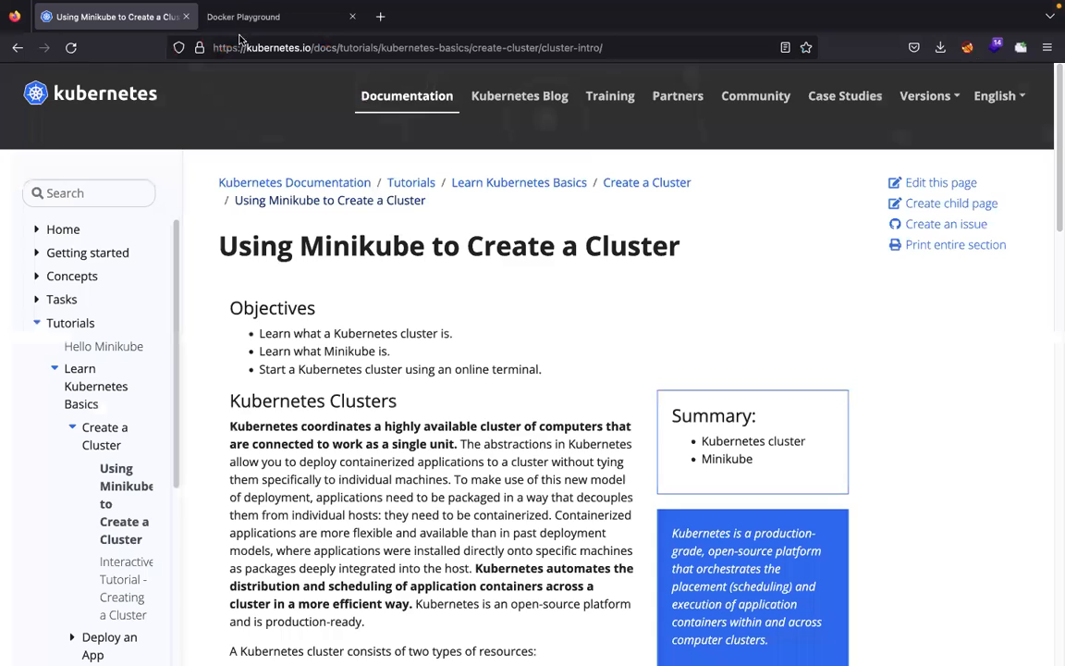
left_click(243, 16)
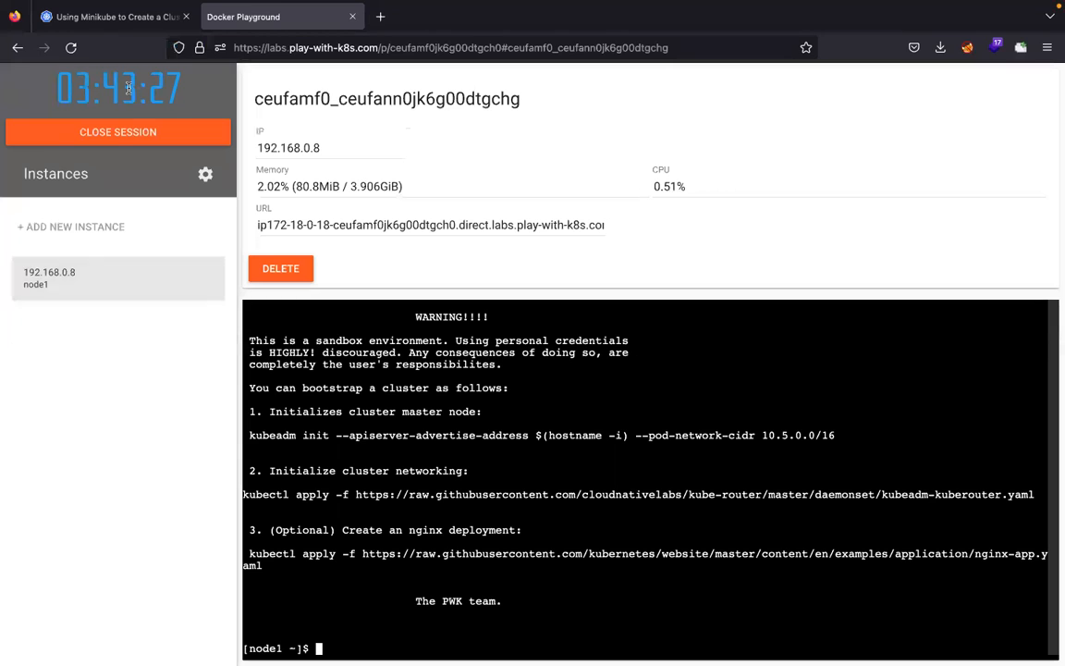
left_click(111, 17)
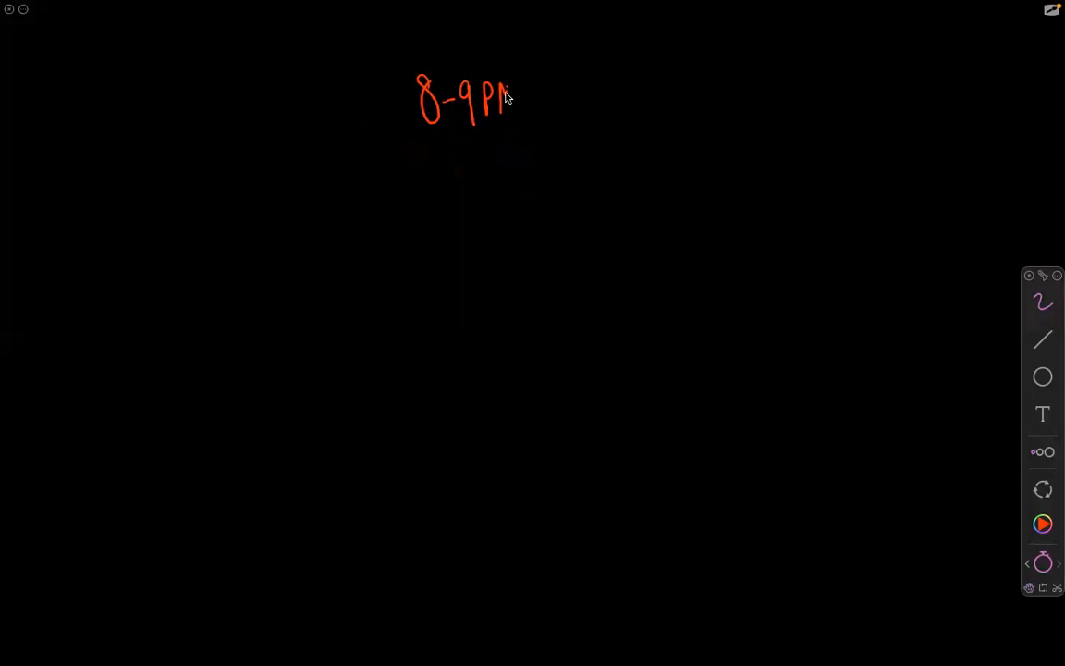
Finish the red heading 8-9PM IST and underline it
left_click_drag(518, 102, 568, 97)
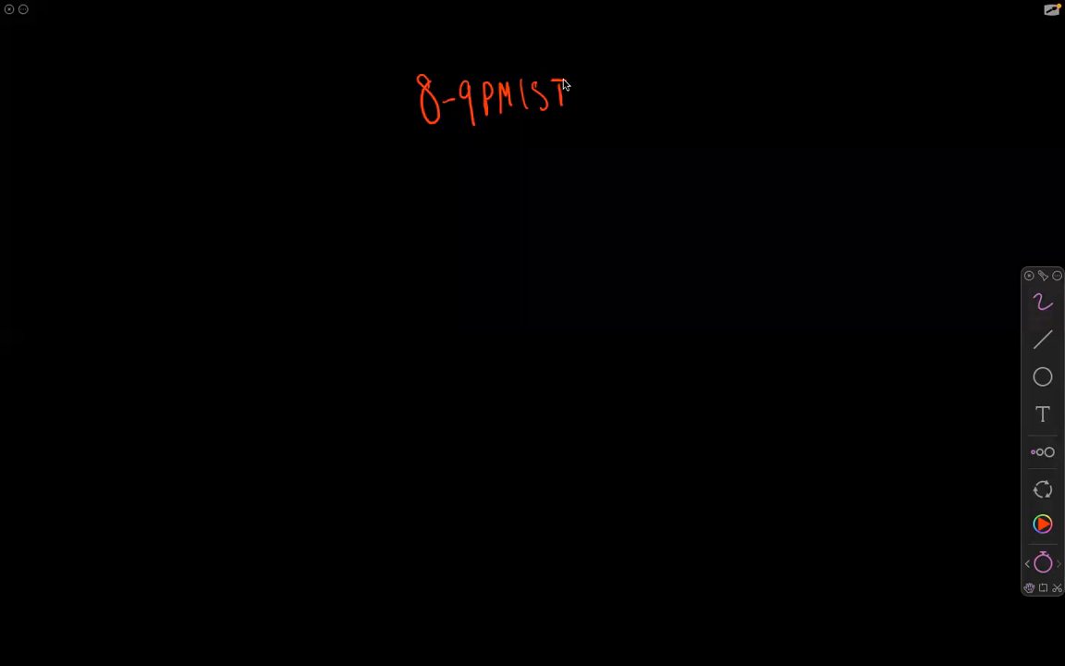
left_click_drag(416, 143, 581, 128)
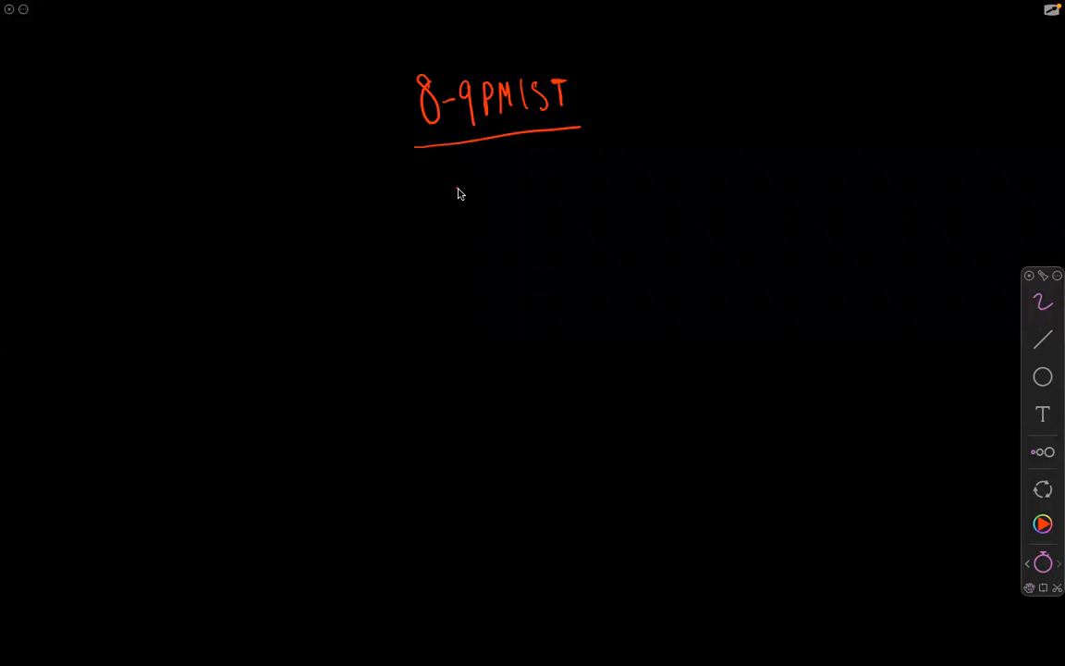
mouse_move(451, 222)
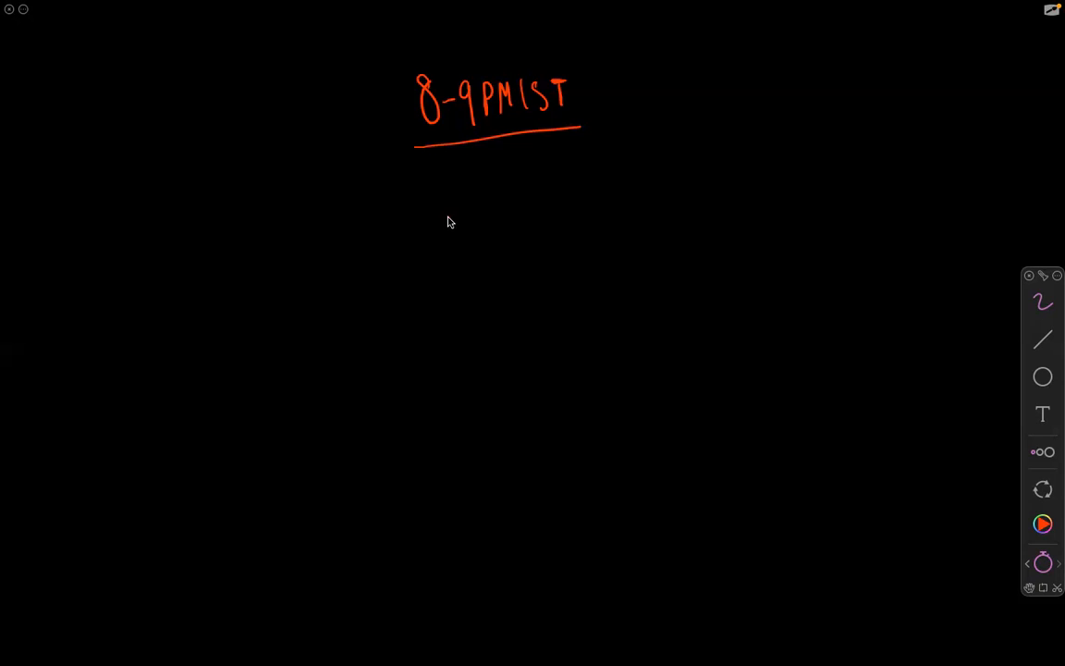
mouse_move(469, 233)
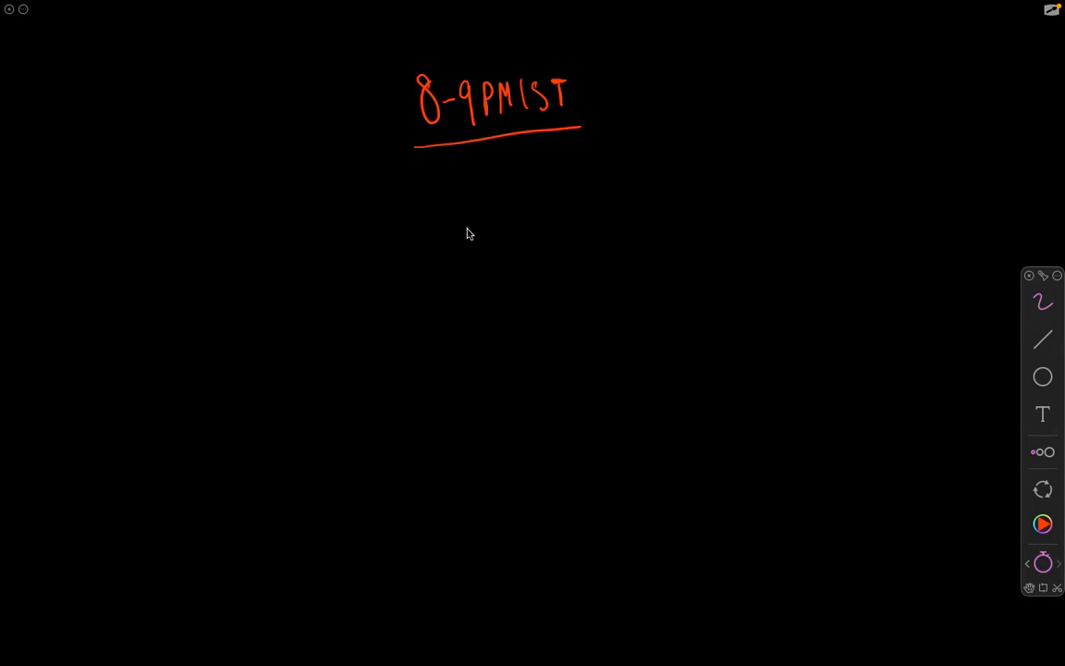
Write the dashed price list 999 INR and $25 USD below the time
left_click_drag(446, 232, 509, 231)
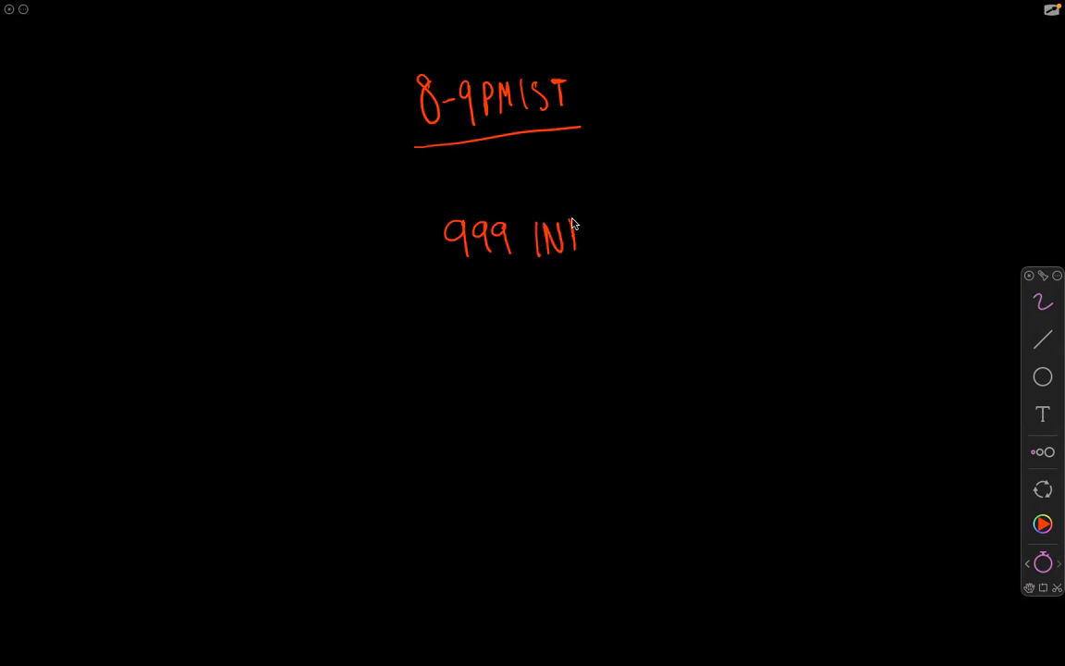
left_click_drag(578, 226, 596, 255)
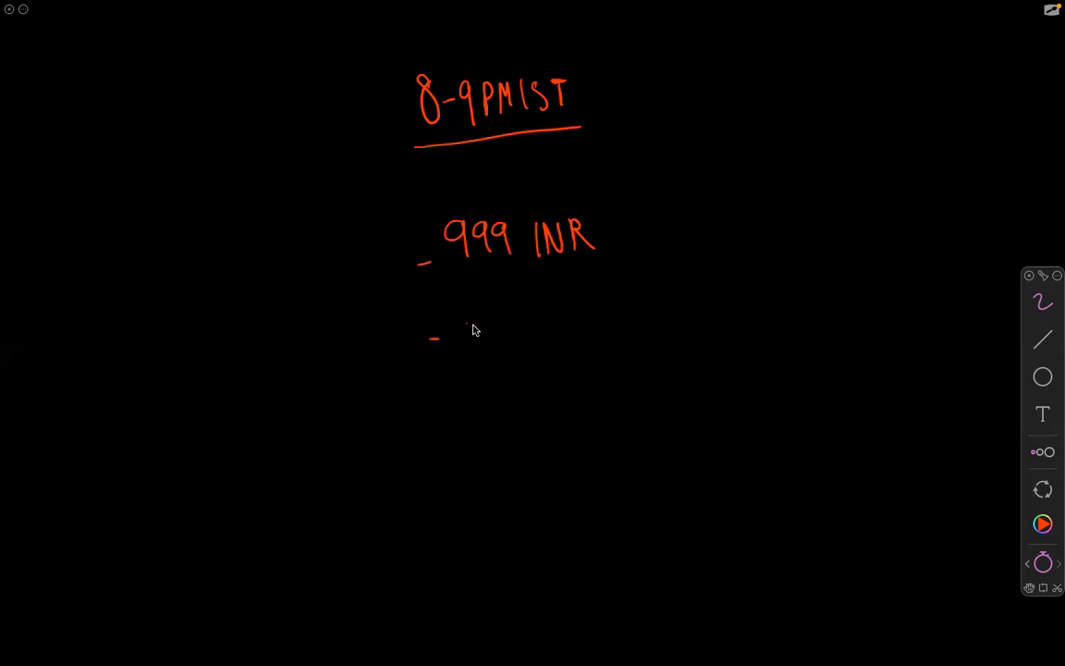
mouse_move(461, 328)
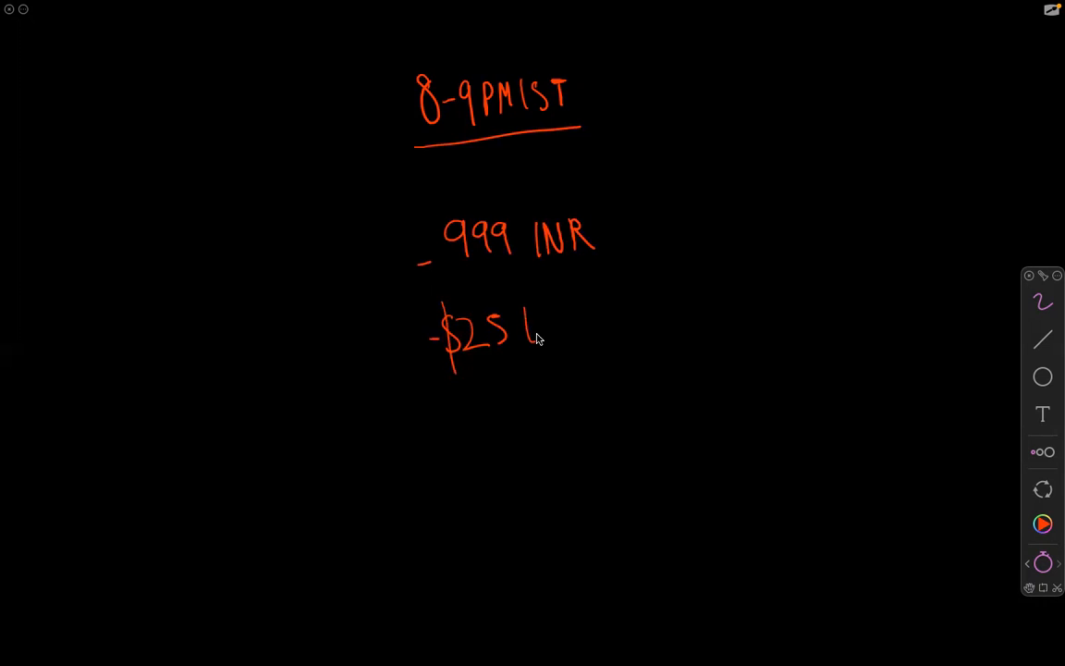
left_click_drag(523, 333, 583, 333)
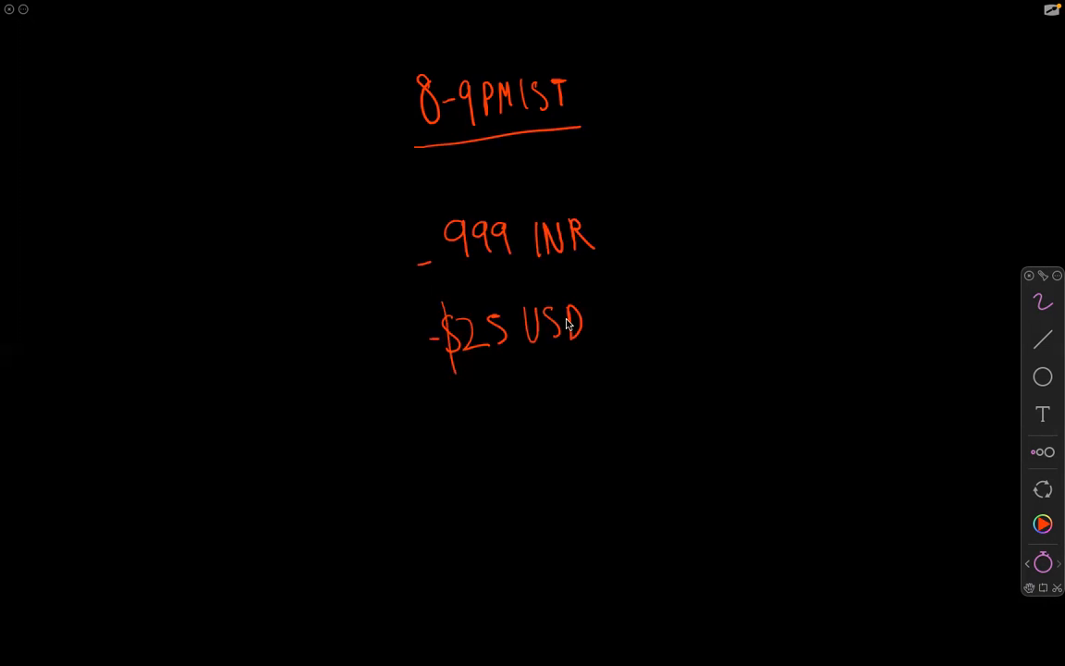